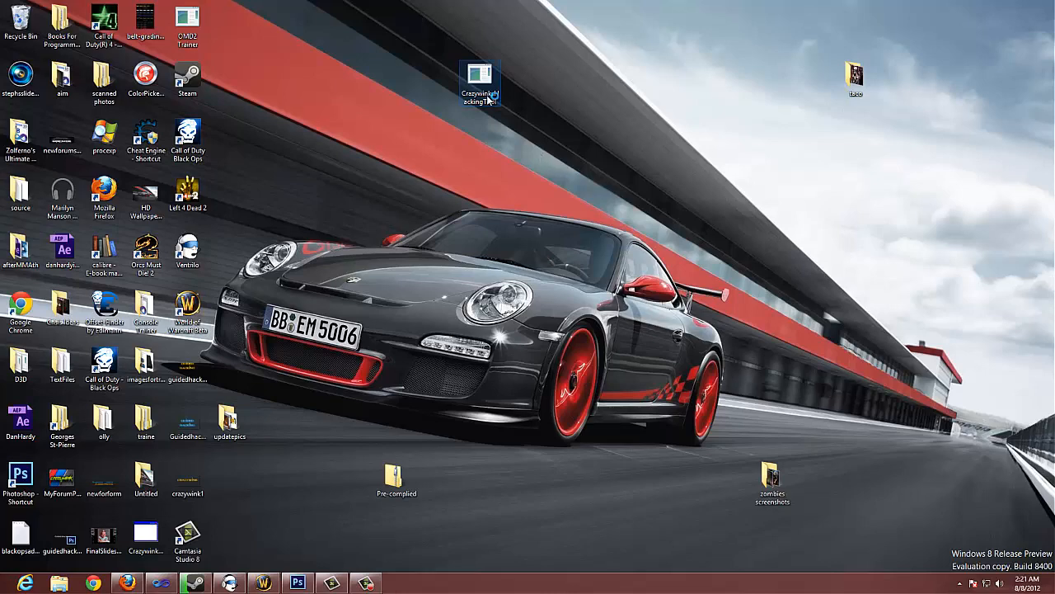
Launch Hacking Tool - Crazywink from its Crazywinks desktop icon.
{"action": "double_click", "coordinate": [481, 78]}
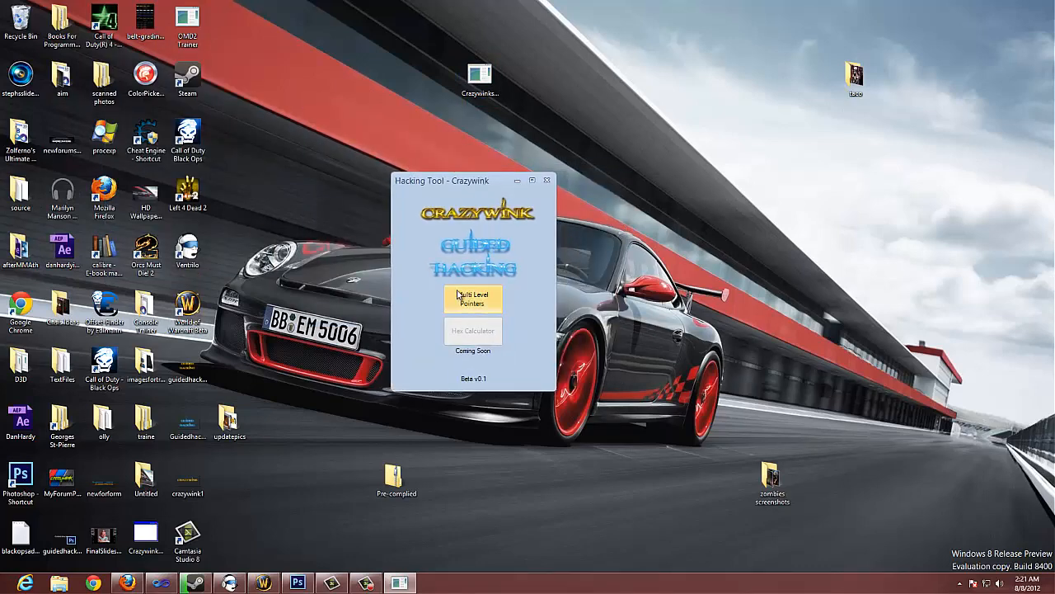
{"action": "mouse_move", "coordinate": [499, 295]}
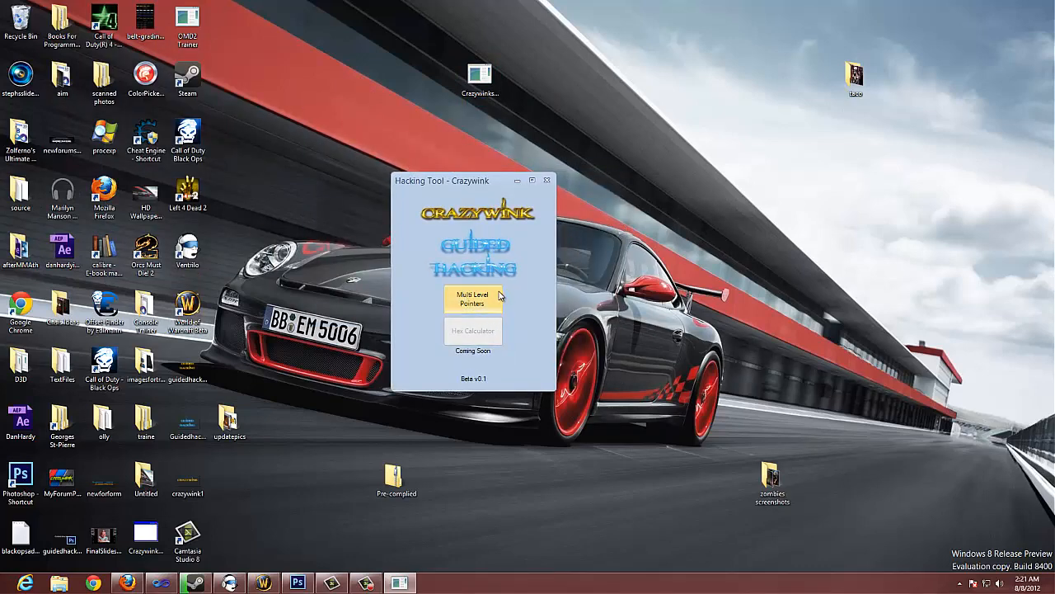
{"action": "mouse_move", "coordinate": [500, 349]}
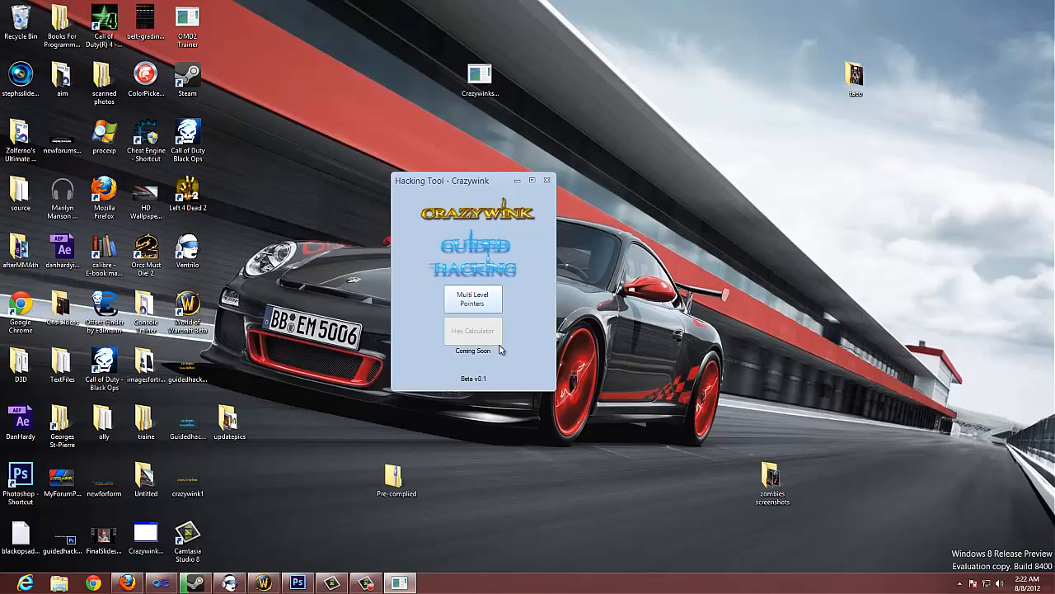
{"action": "mouse_move", "coordinate": [486, 312]}
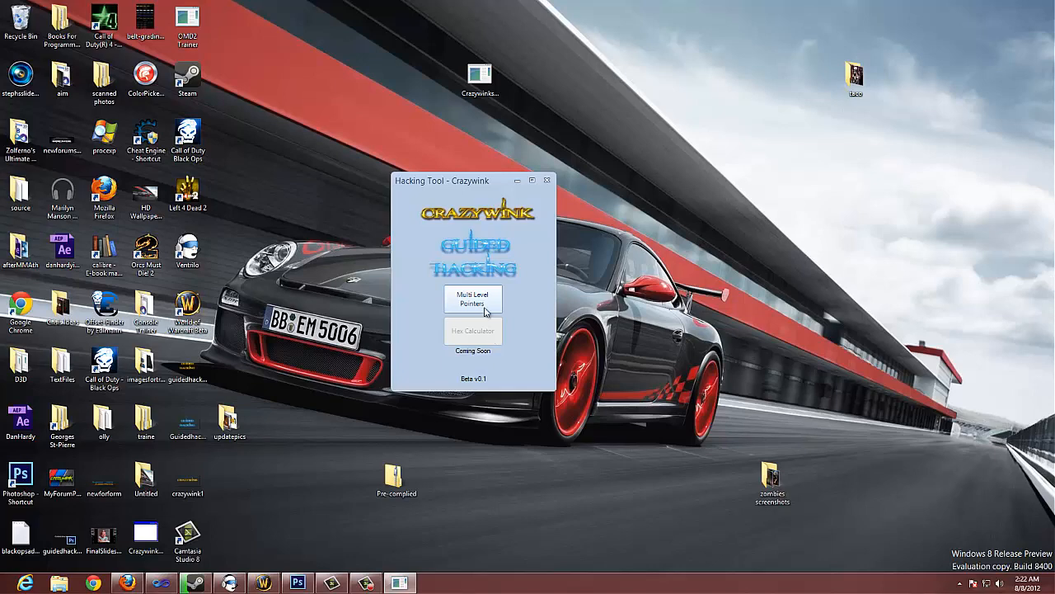
Open the Multi Level Pointers organizer from the main tool window.
{"action": "left_click", "coordinate": [472, 299]}
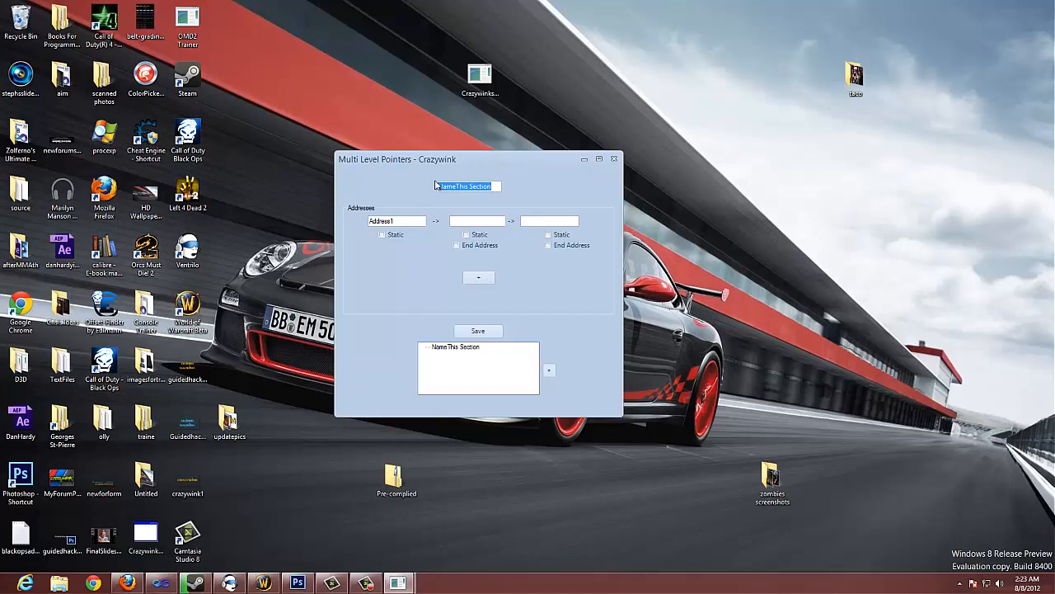
Save a Health Addresses chain 012556CA → 012532AB, marking the second as end address.
{"action": "type", "text": "Health Addresses"}
{"action": "left_click", "coordinate": [397, 221]}
{"action": "type", "text": "01255"}
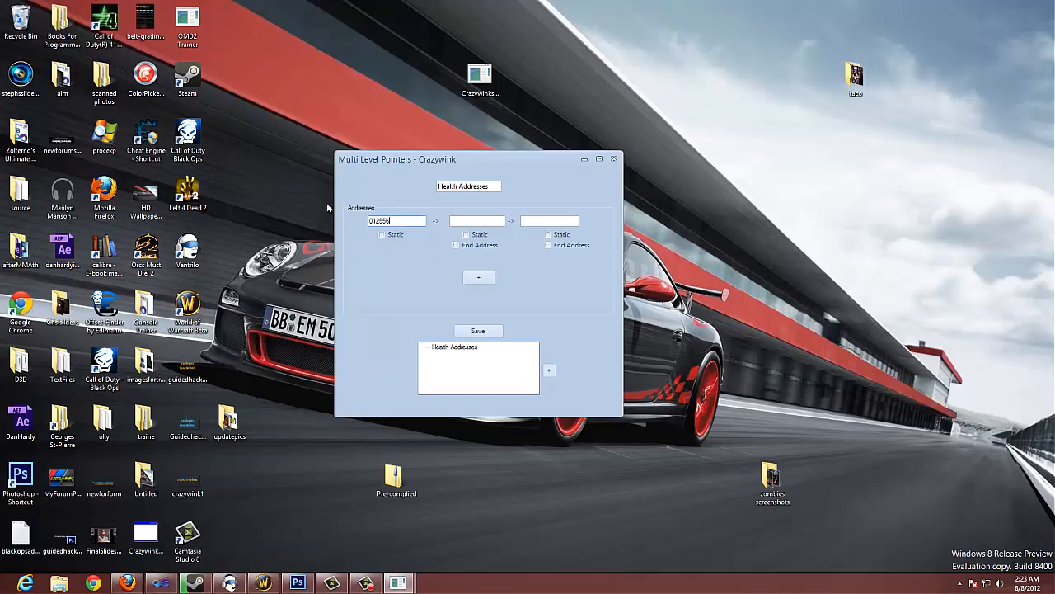
{"action": "type", "text": "6CA"}
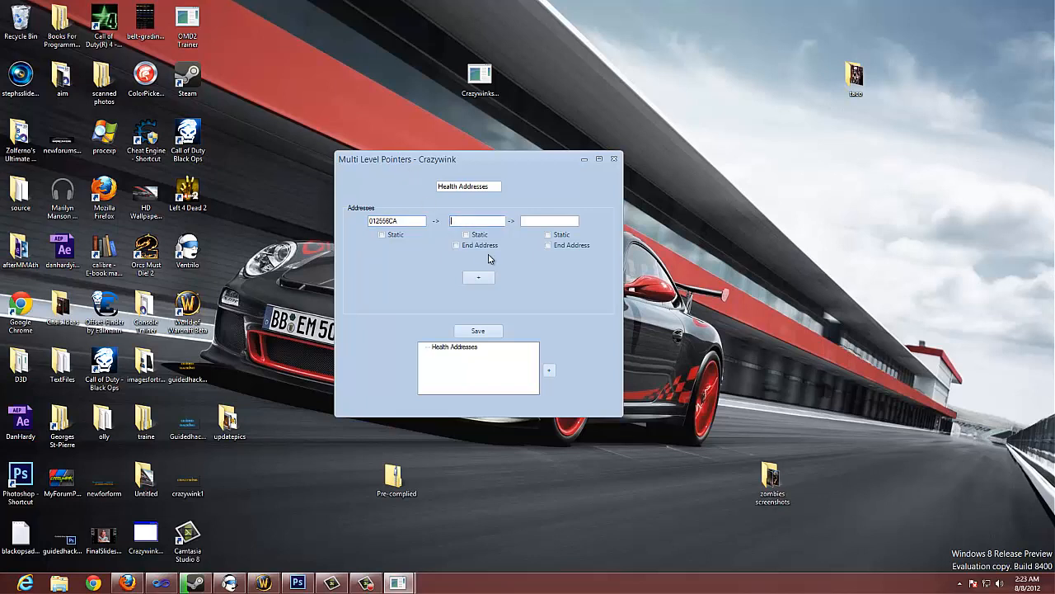
{"action": "type", "text": "012532"}
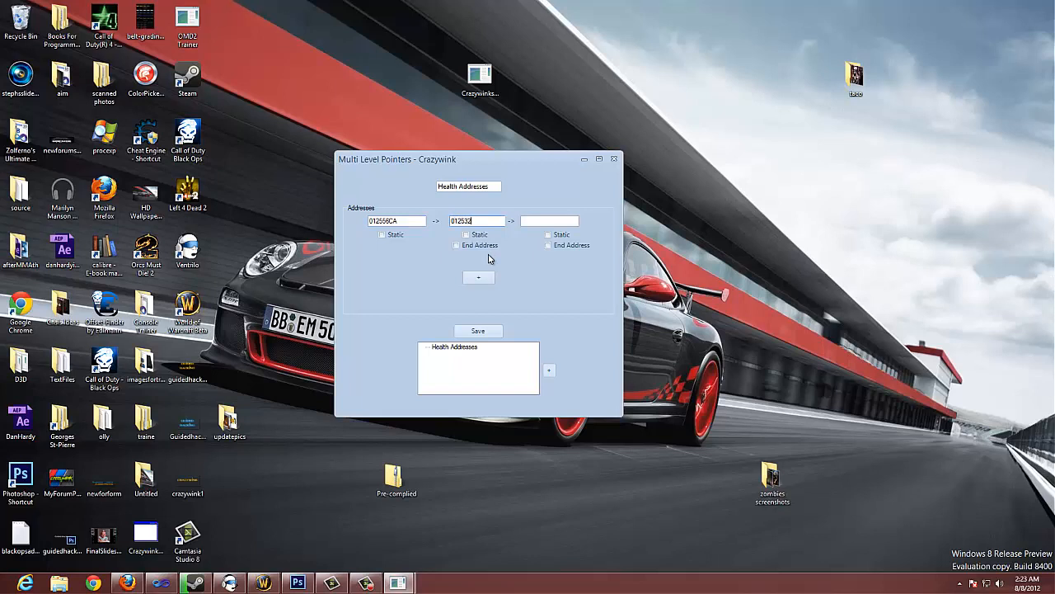
{"action": "type", "text": "AB"}
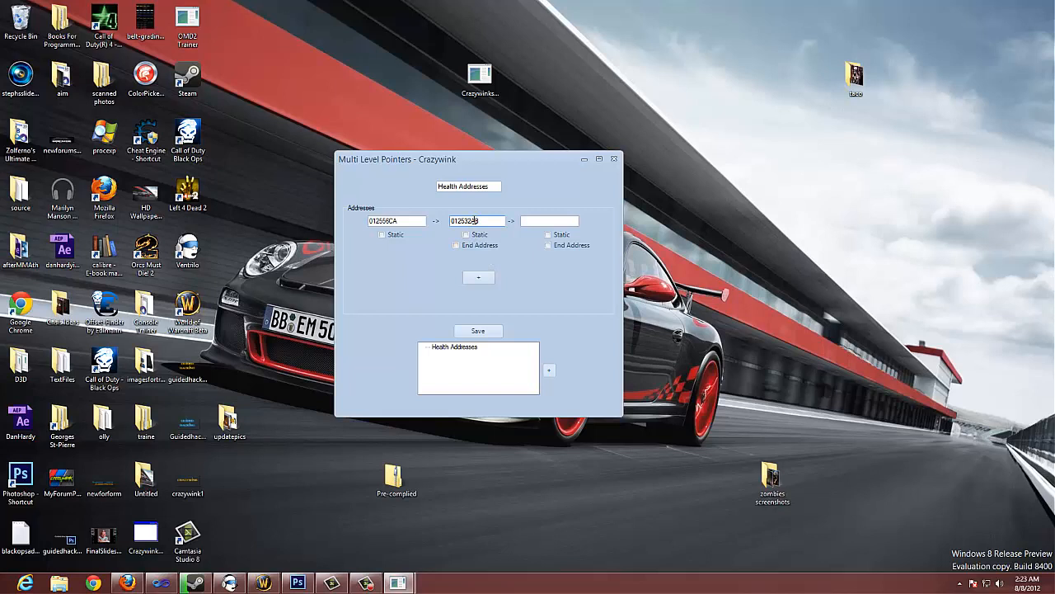
{"action": "left_click", "coordinate": [467, 235]}
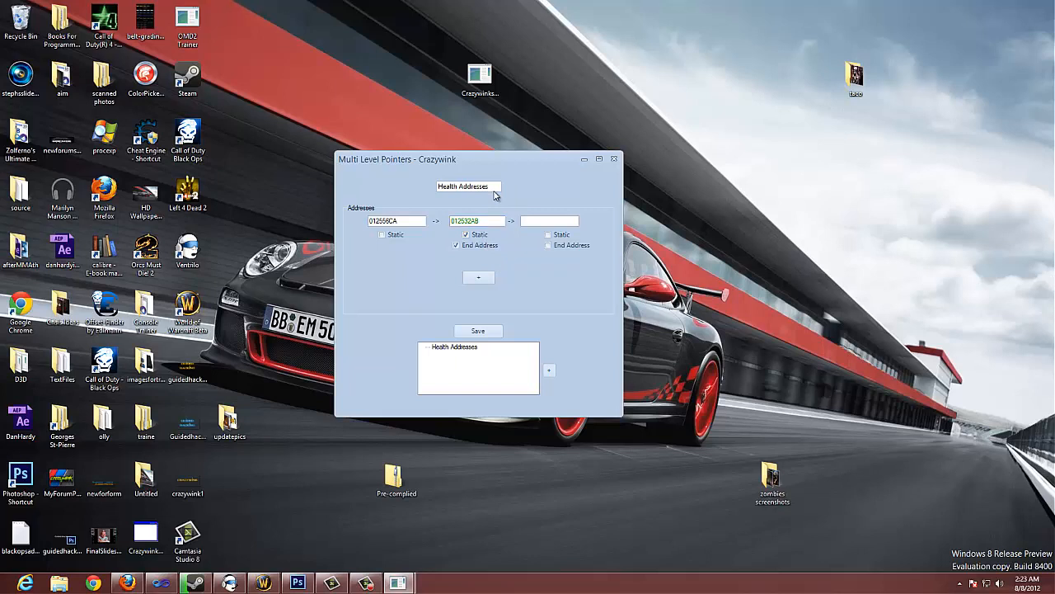
{"action": "left_click", "coordinate": [454, 347]}
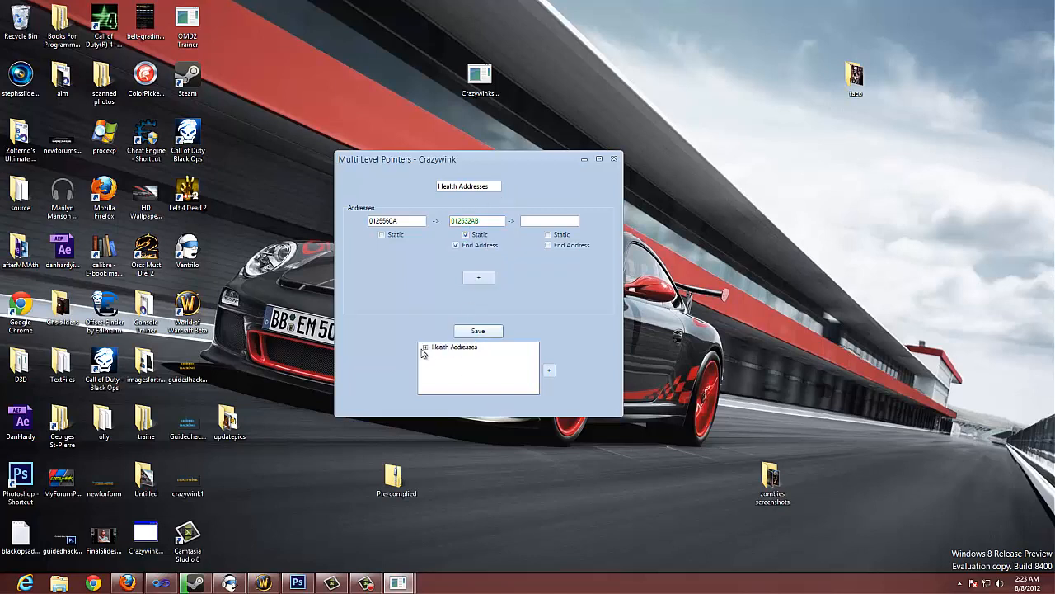
Expand Health Addresses, inspect its First and Second Address entries, then close the organizer.
{"action": "left_click", "coordinate": [425, 346]}
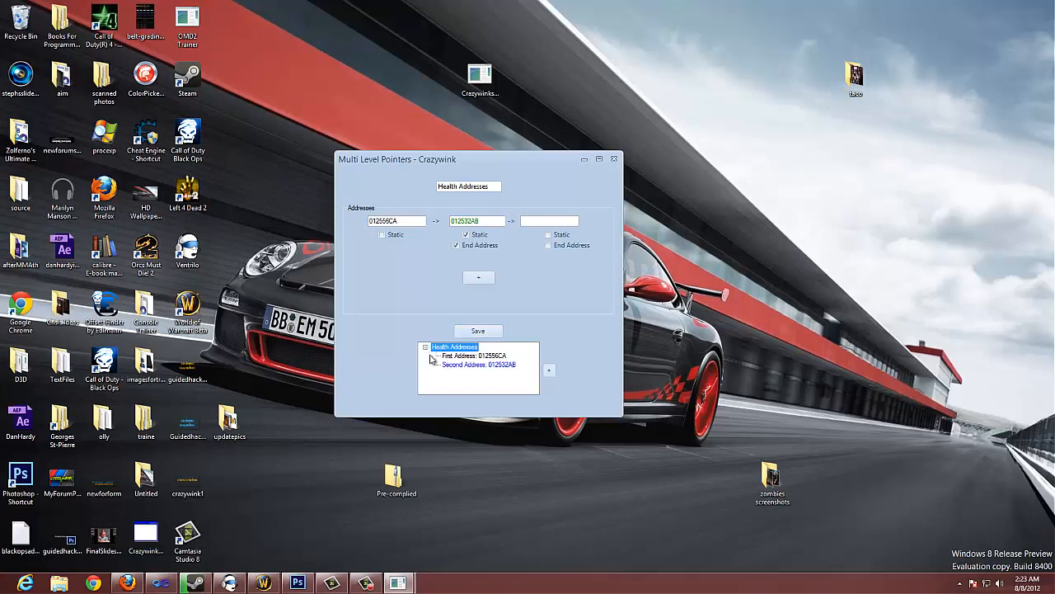
{"action": "left_click", "coordinate": [470, 355]}
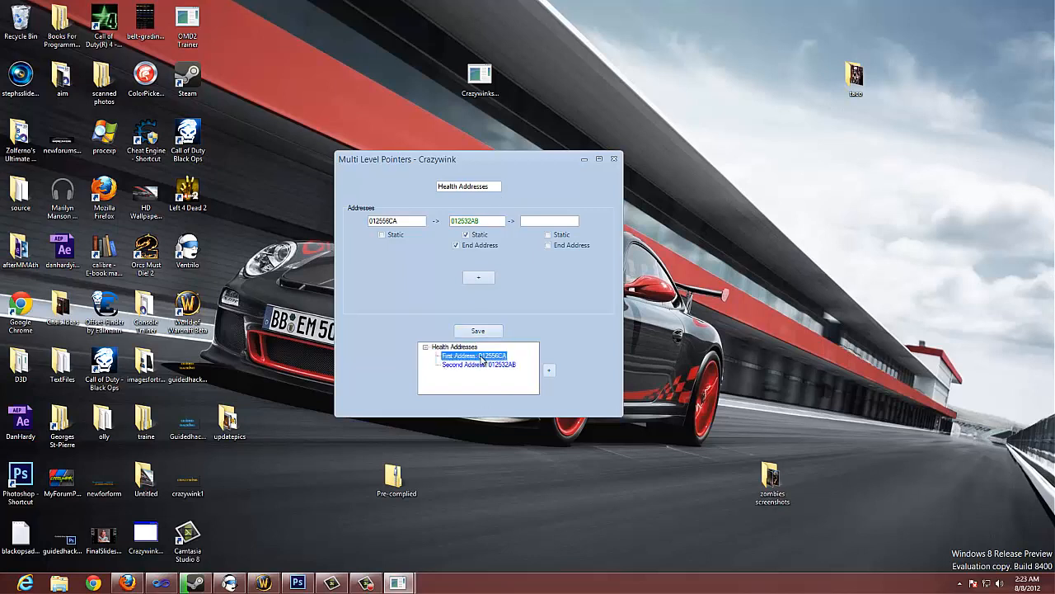
{"action": "left_click", "coordinate": [478, 365]}
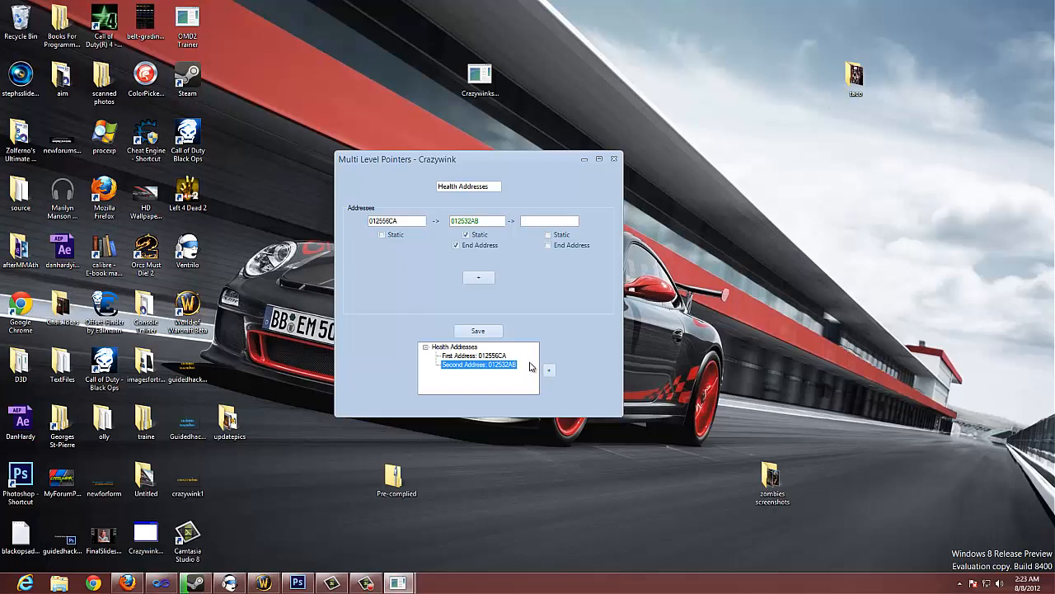
{"action": "left_click", "coordinate": [455, 345]}
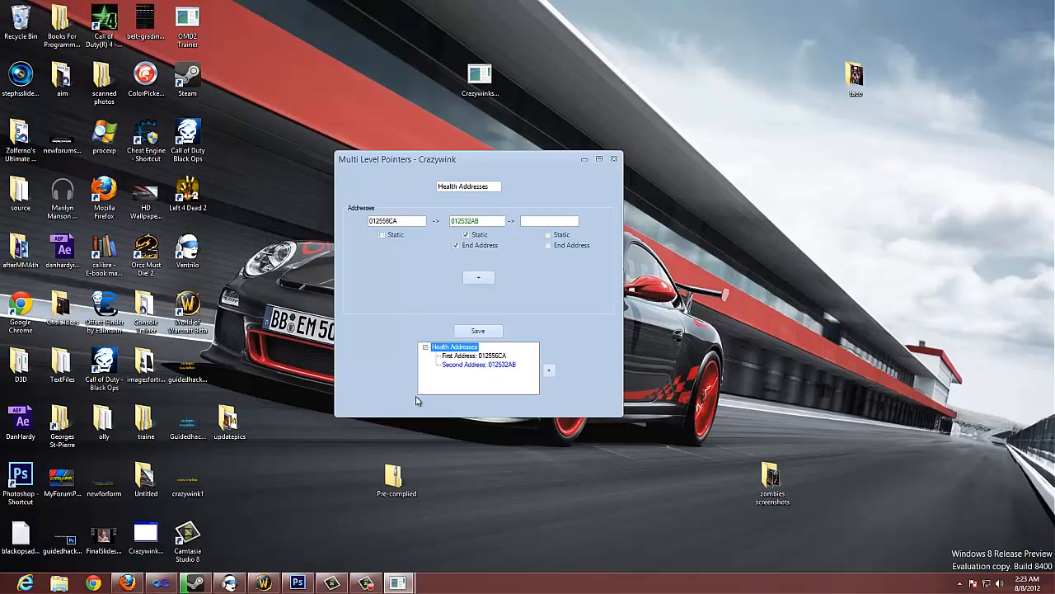
{"action": "mouse_move", "coordinate": [474, 355]}
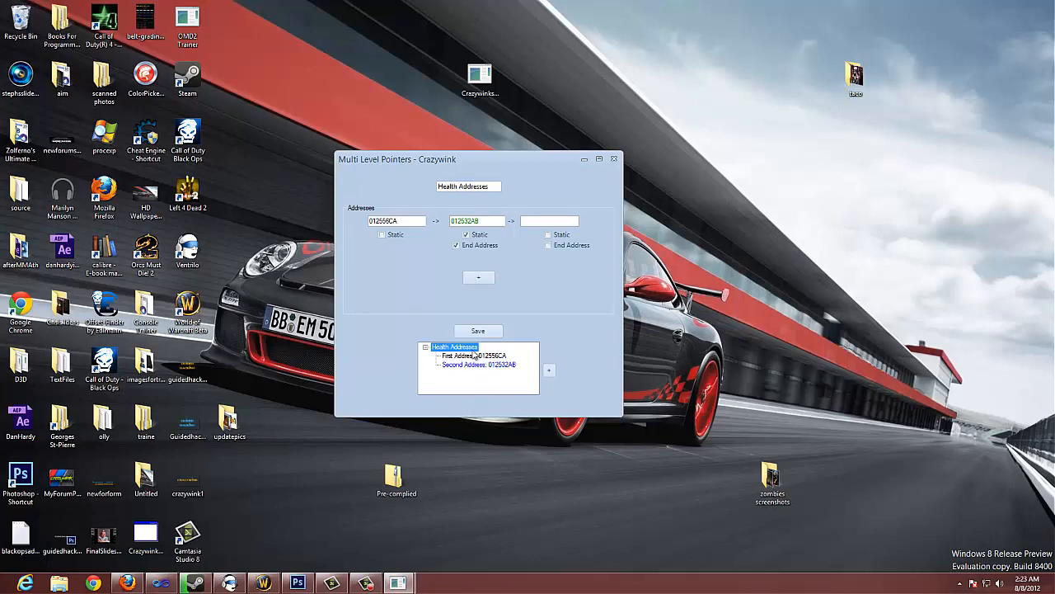
{"action": "left_click", "coordinate": [477, 365]}
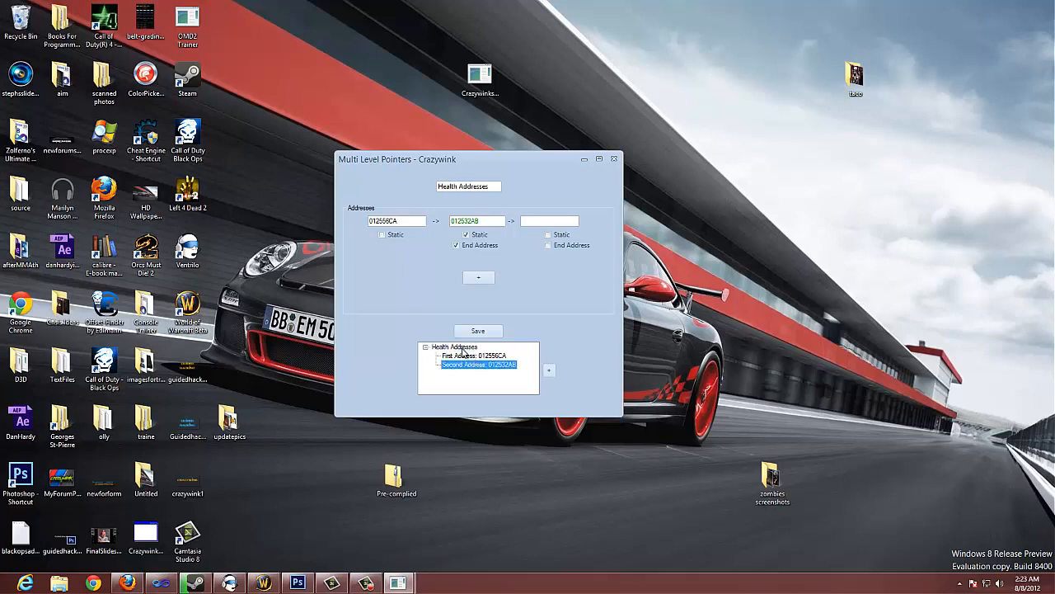
{"action": "left_click", "coordinate": [454, 347]}
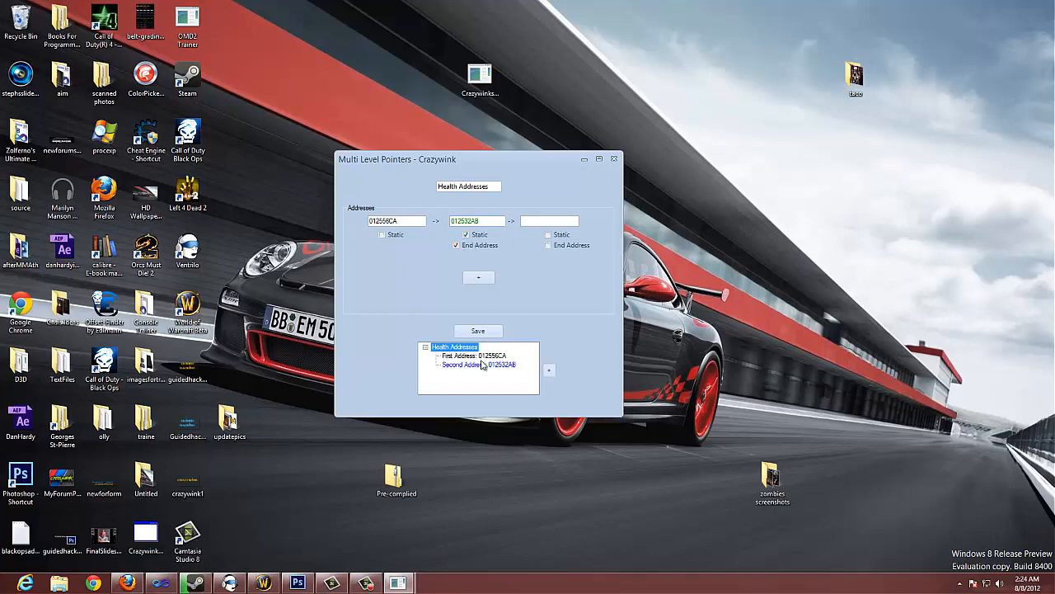
{"action": "left_click", "coordinate": [614, 159]}
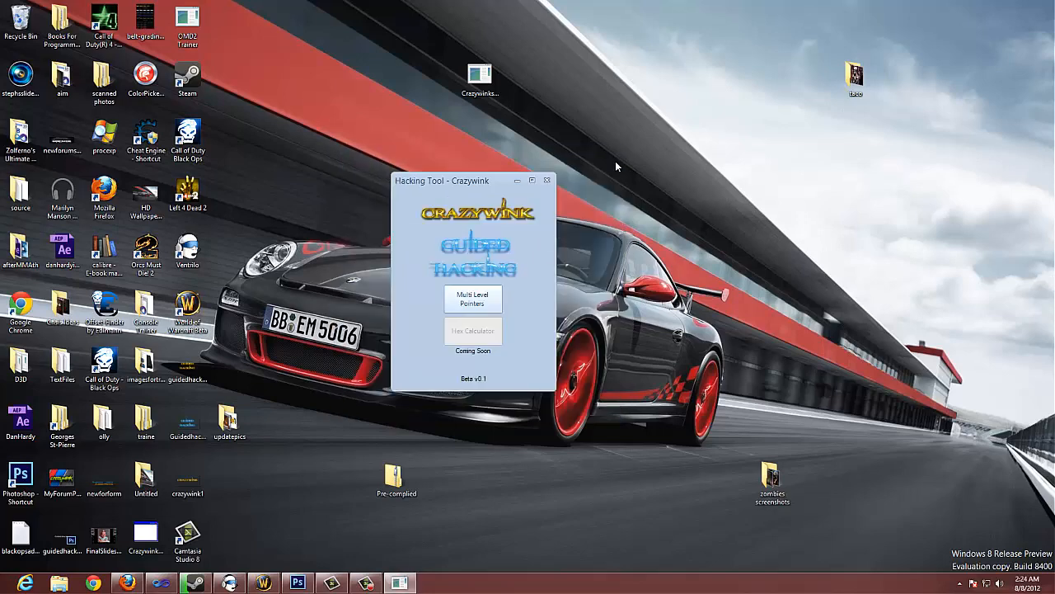
Reopen the organizer and save chain 0145012 (static) → 0151020 (end address), starting a new section.
{"action": "left_click", "coordinate": [472, 298]}
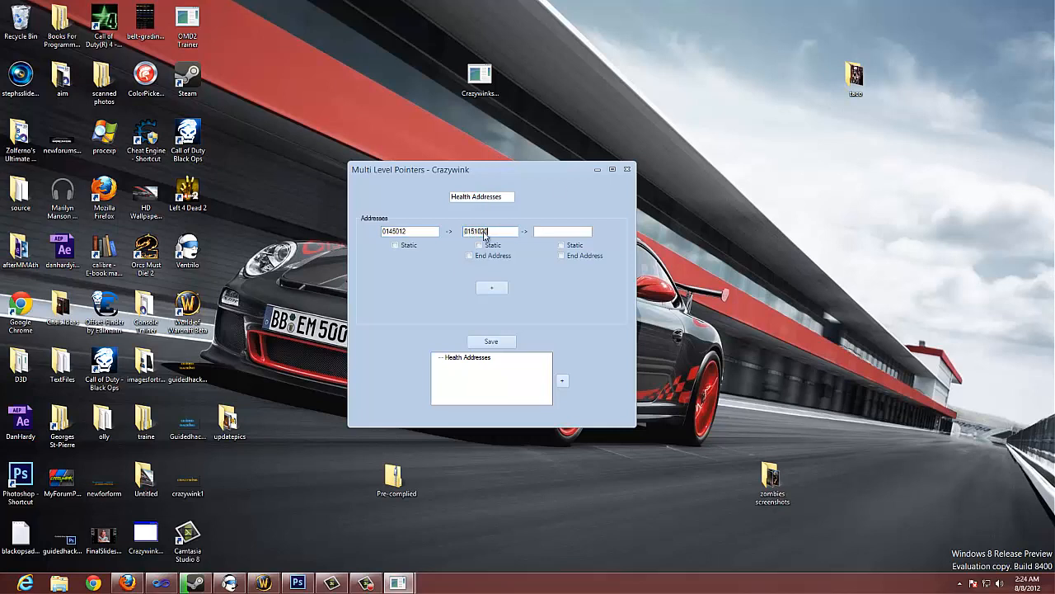
{"action": "left_click", "coordinate": [396, 245]}
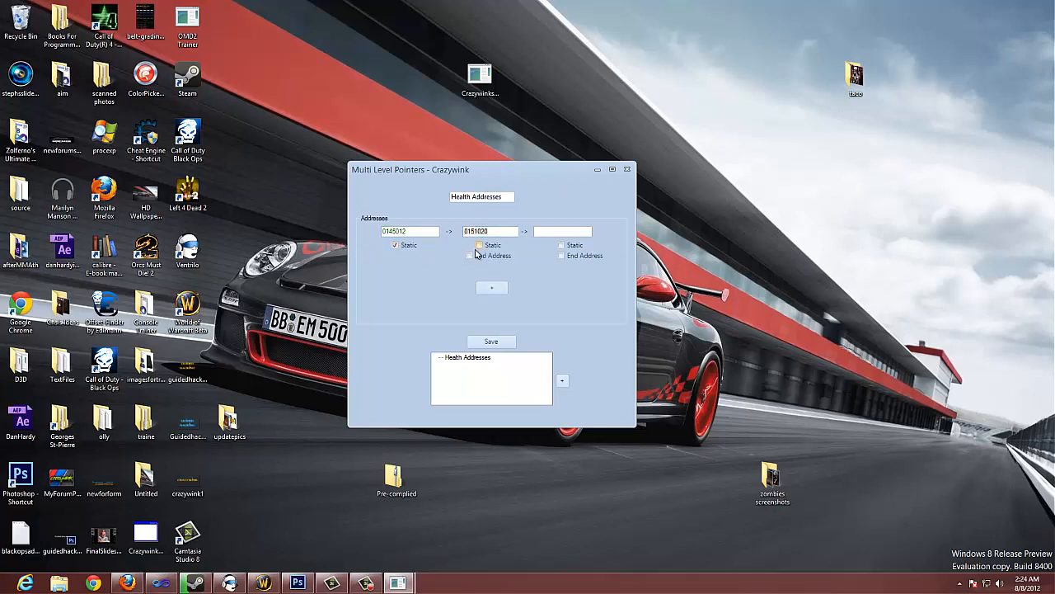
{"action": "left_click", "coordinate": [470, 255]}
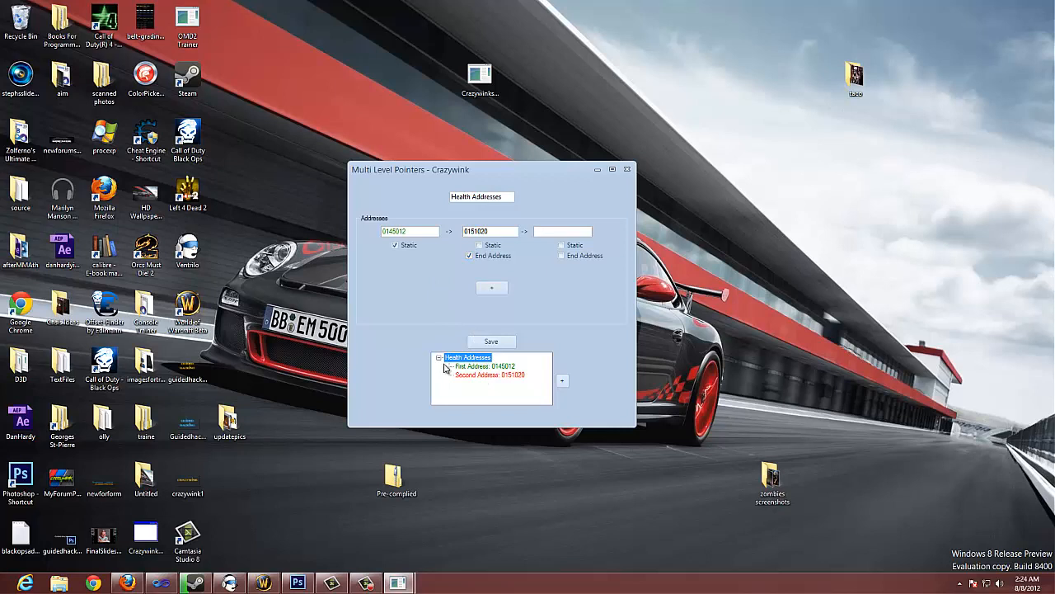
{"action": "left_click", "coordinate": [468, 357]}
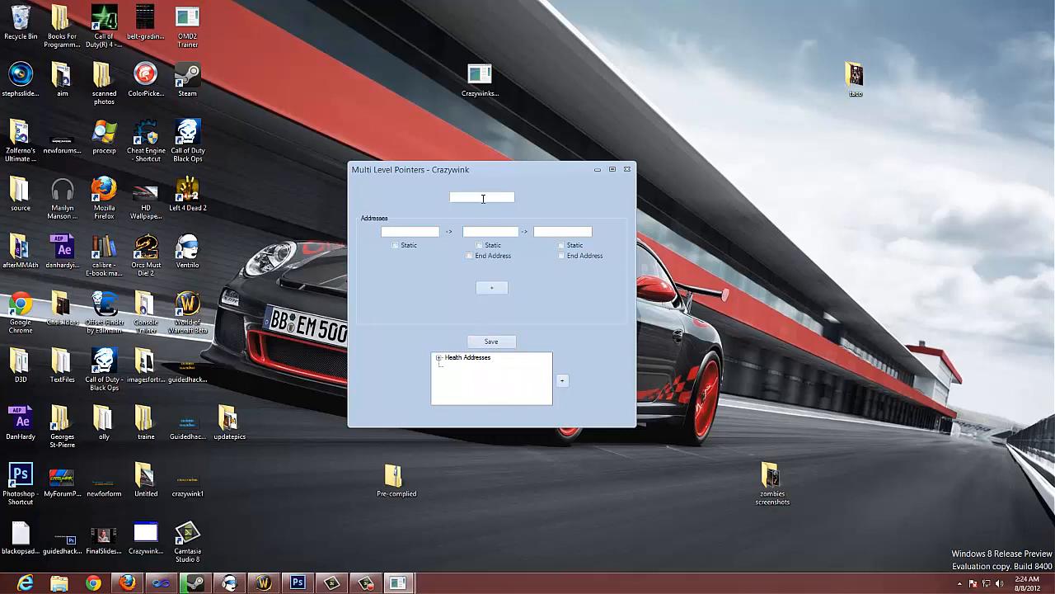
Name the section Ammo Addresses and enter first addresses 05151212 and 210541512.
{"action": "type", "text": "Ammo Addresses"}
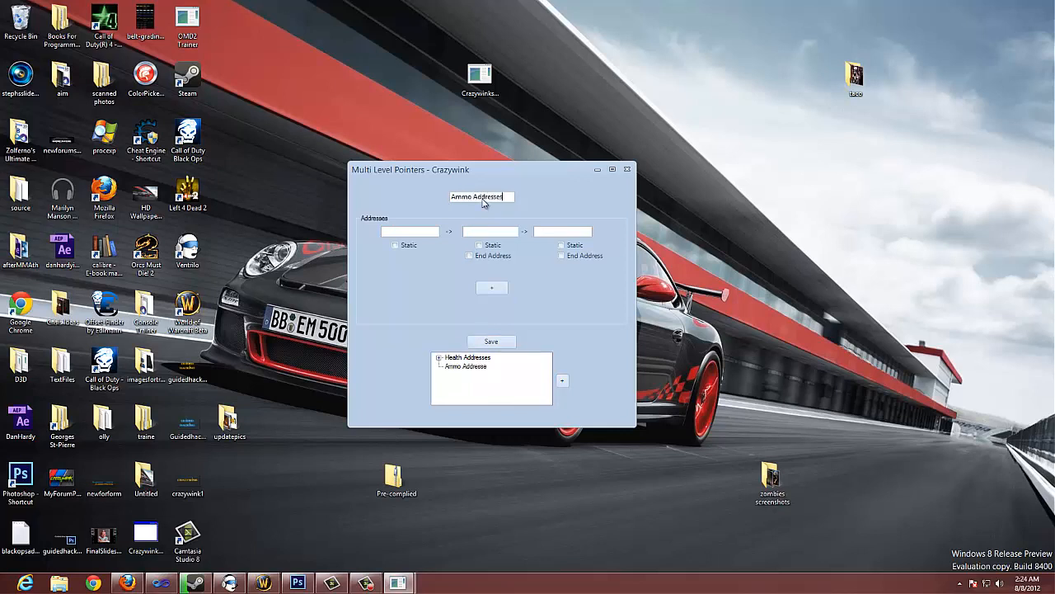
{"action": "left_click", "coordinate": [410, 230]}
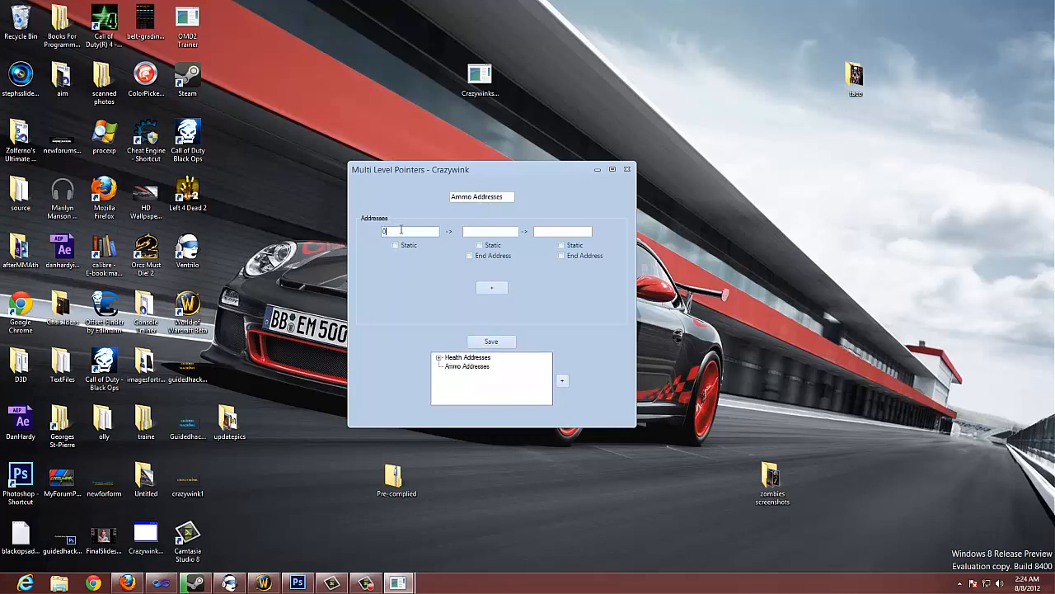
{"action": "type", "text": "05151212"}
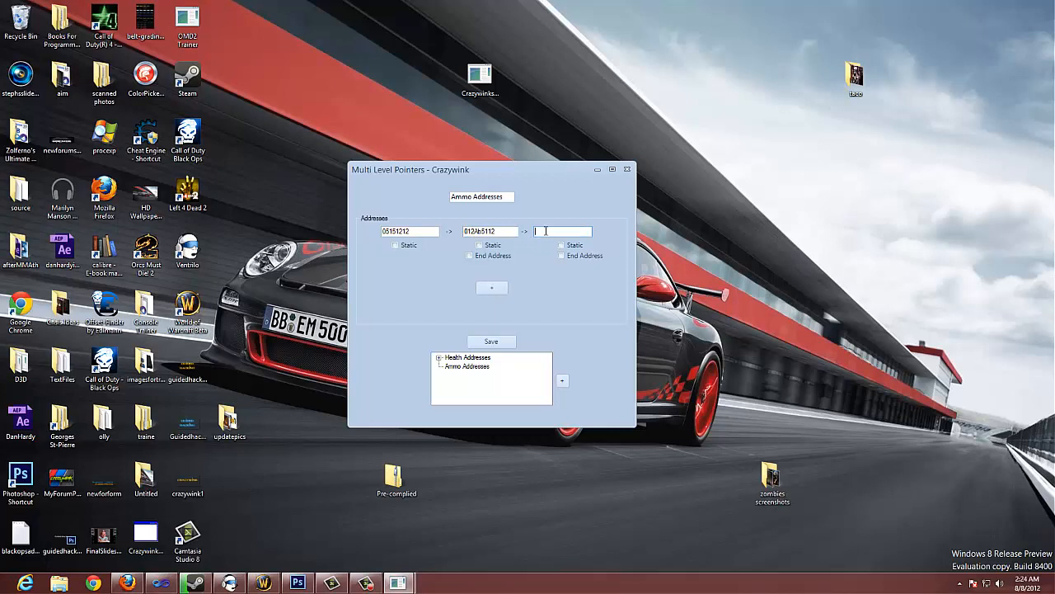
{"action": "type", "text": "210541512"}
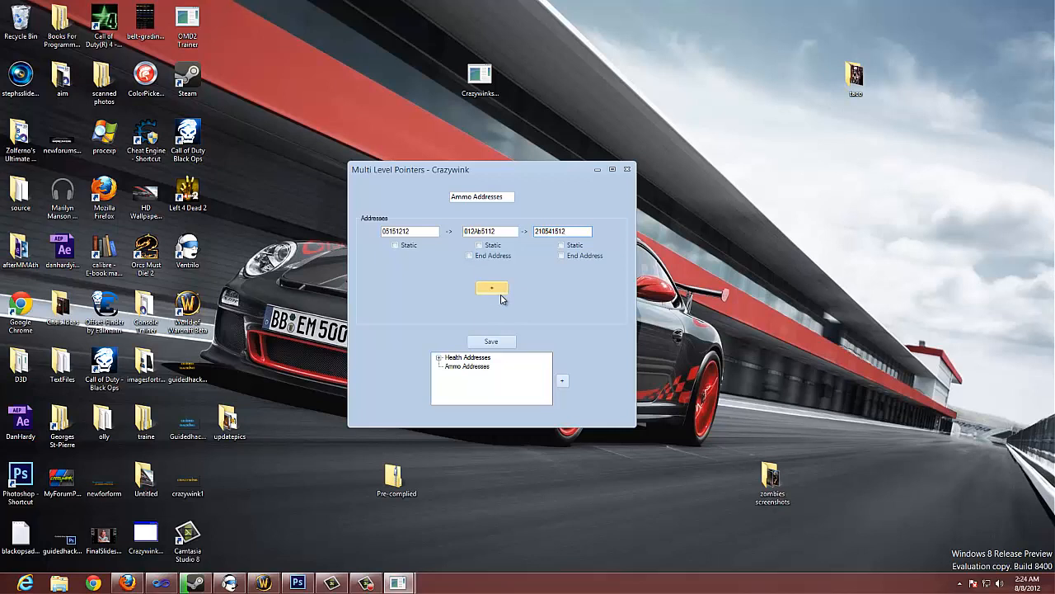
Add a row with addresses 012AB, C512, 00015 and mark the fifth address static and end address.
{"action": "left_click", "coordinate": [492, 288]}
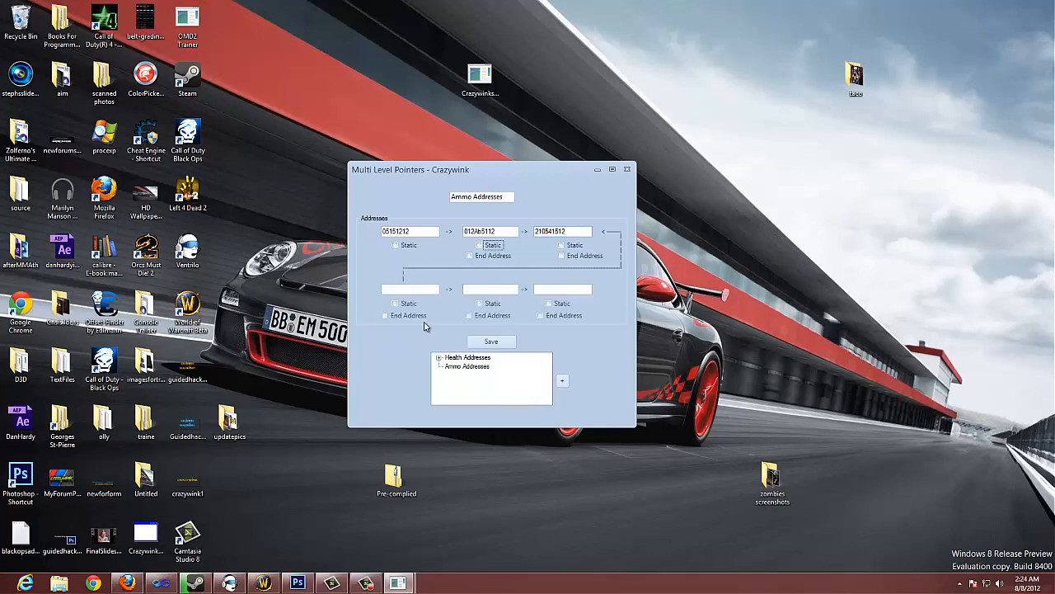
{"action": "type", "text": "012AB"}
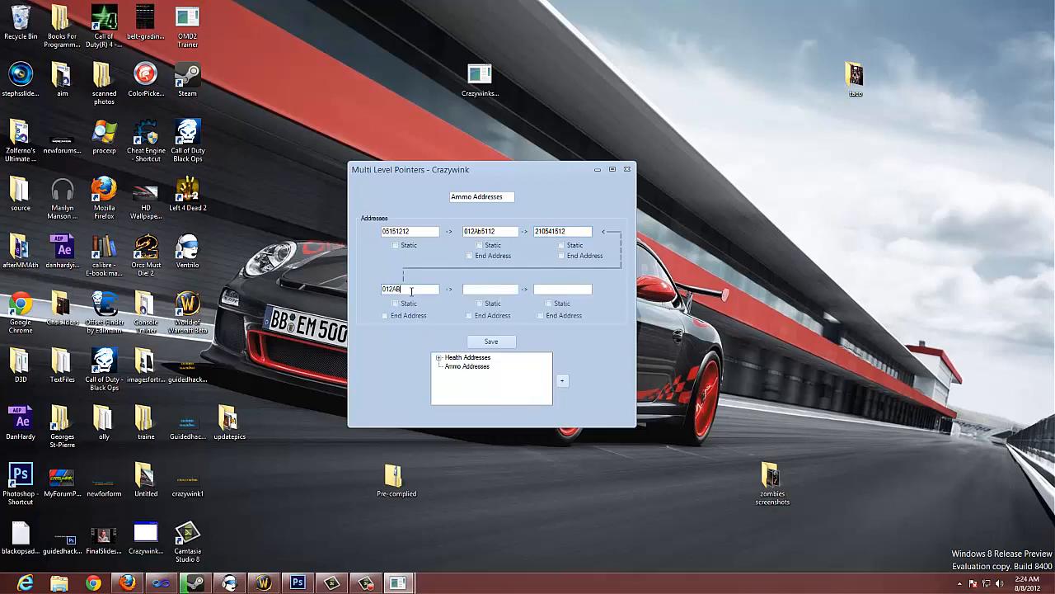
{"action": "type", "text": "C512"}
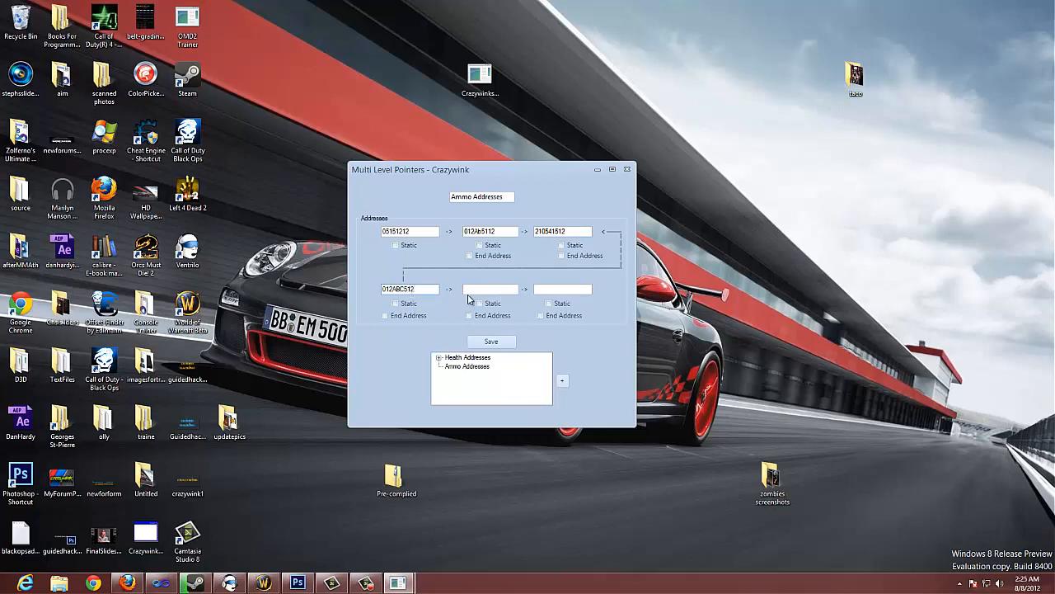
{"action": "type", "text": "000152A"}
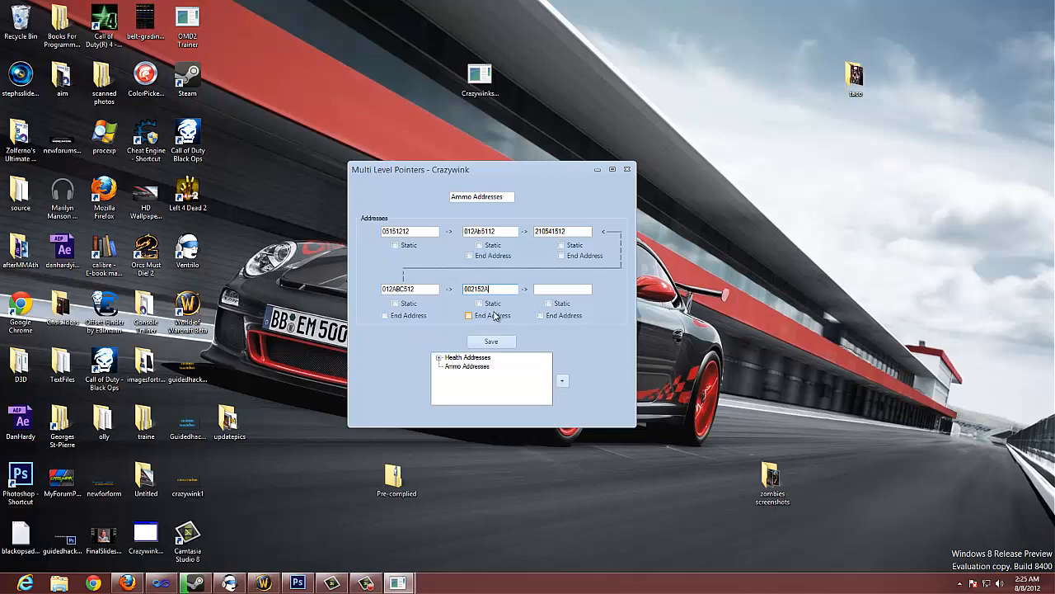
{"action": "left_click", "coordinate": [480, 304]}
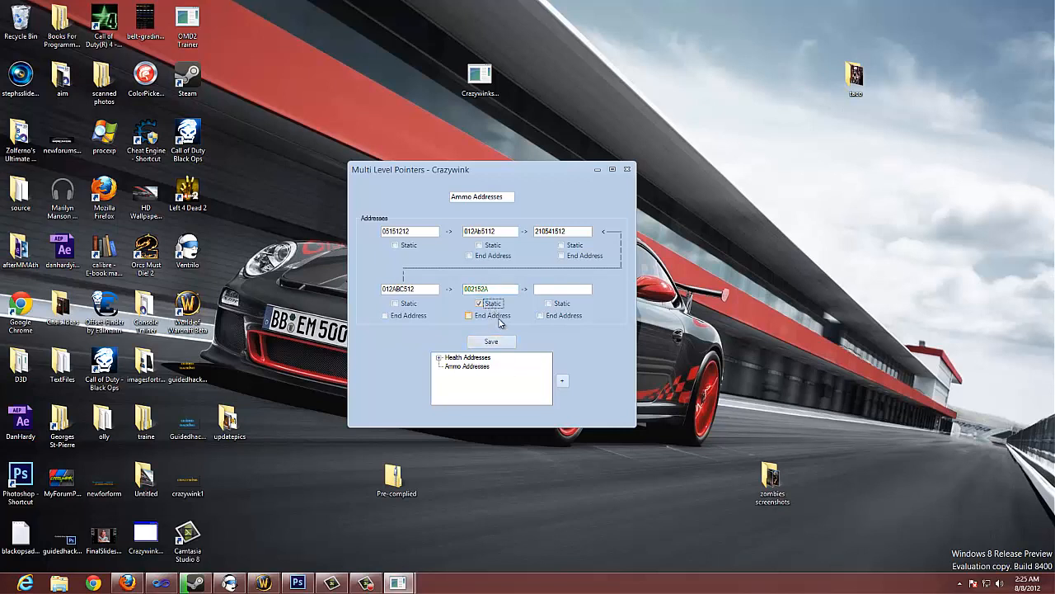
{"action": "left_click", "coordinate": [468, 366]}
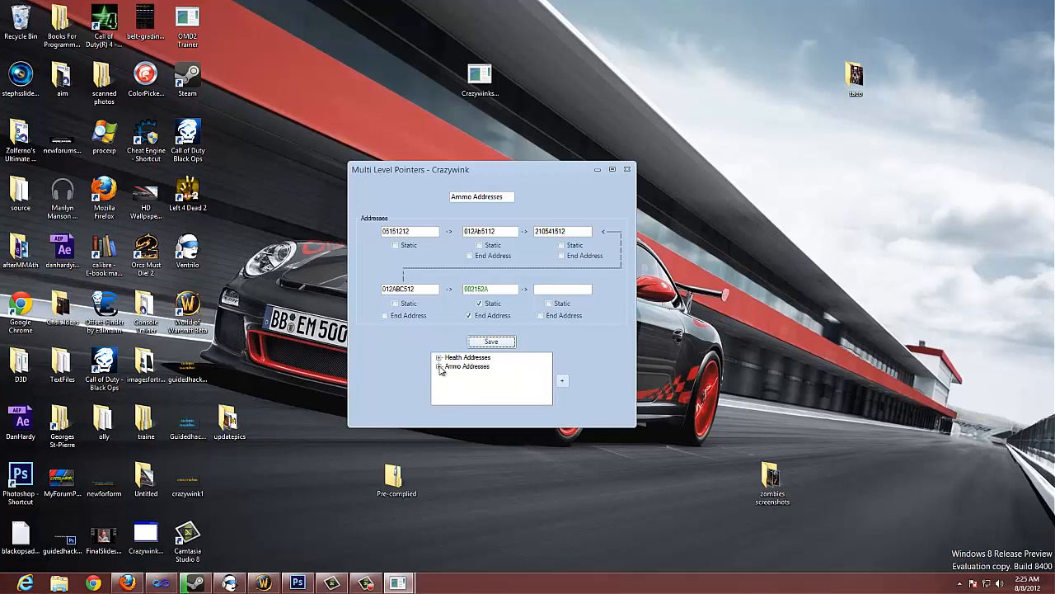
{"action": "left_click", "coordinate": [439, 366]}
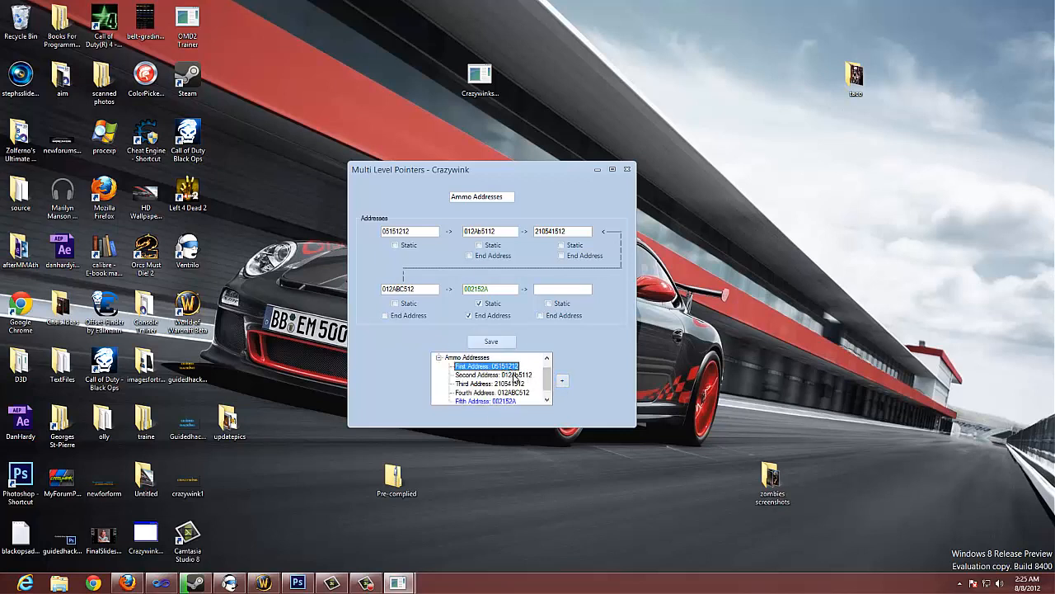
{"action": "left_click", "coordinate": [492, 393]}
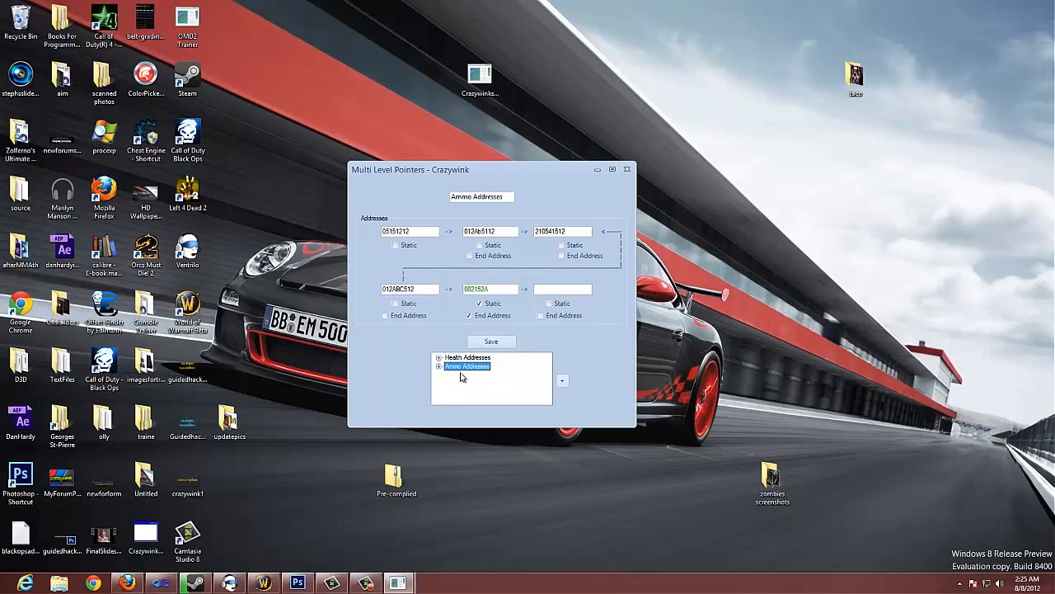
{"action": "left_click", "coordinate": [468, 356]}
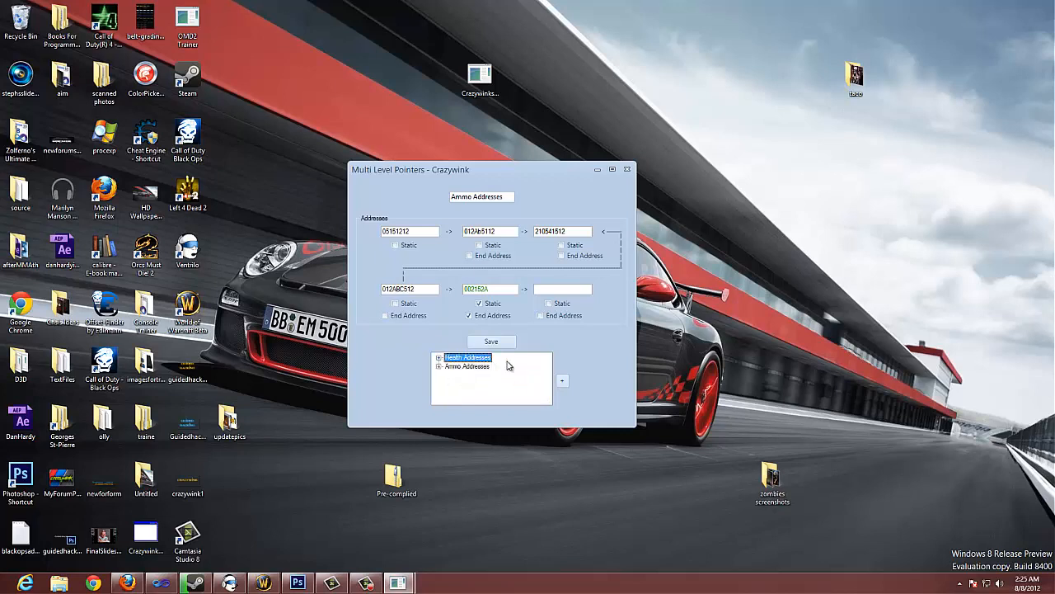
{"action": "left_click", "coordinate": [440, 366]}
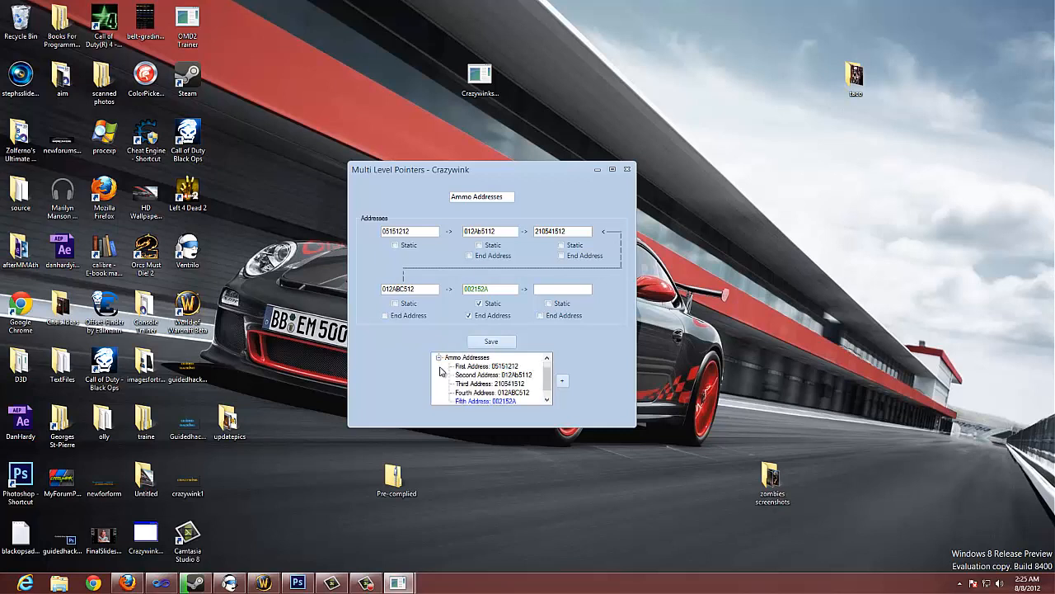
{"action": "left_click", "coordinate": [491, 392]}
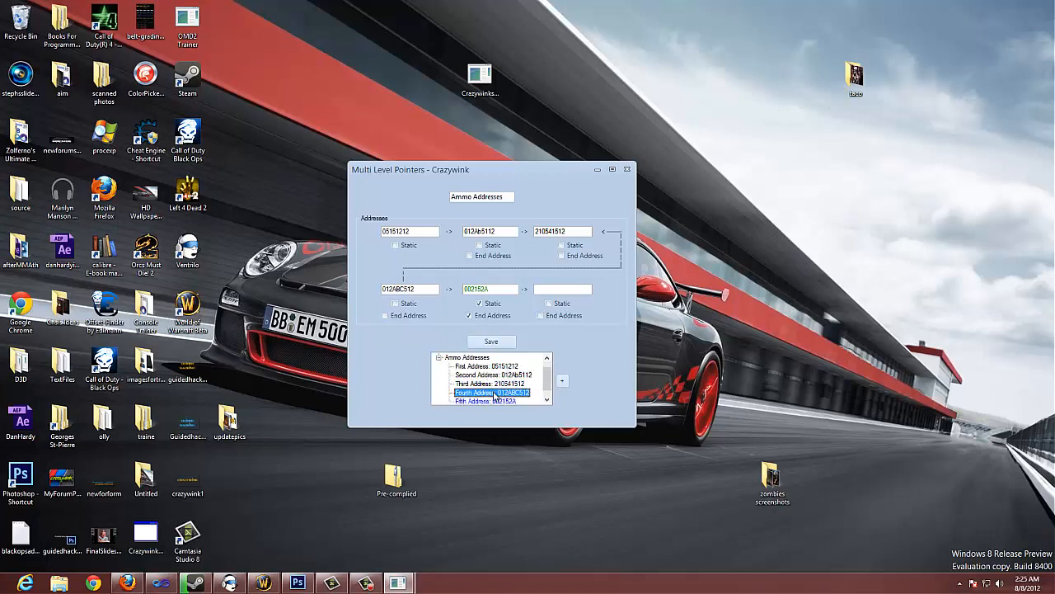
{"action": "left_click", "coordinate": [485, 392]}
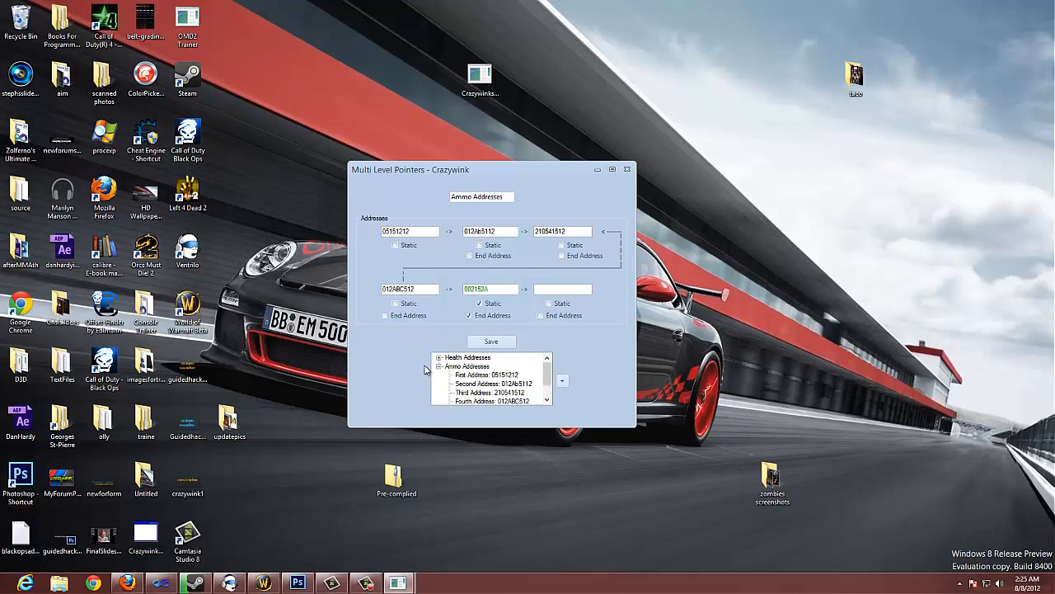
{"action": "left_click", "coordinate": [440, 366]}
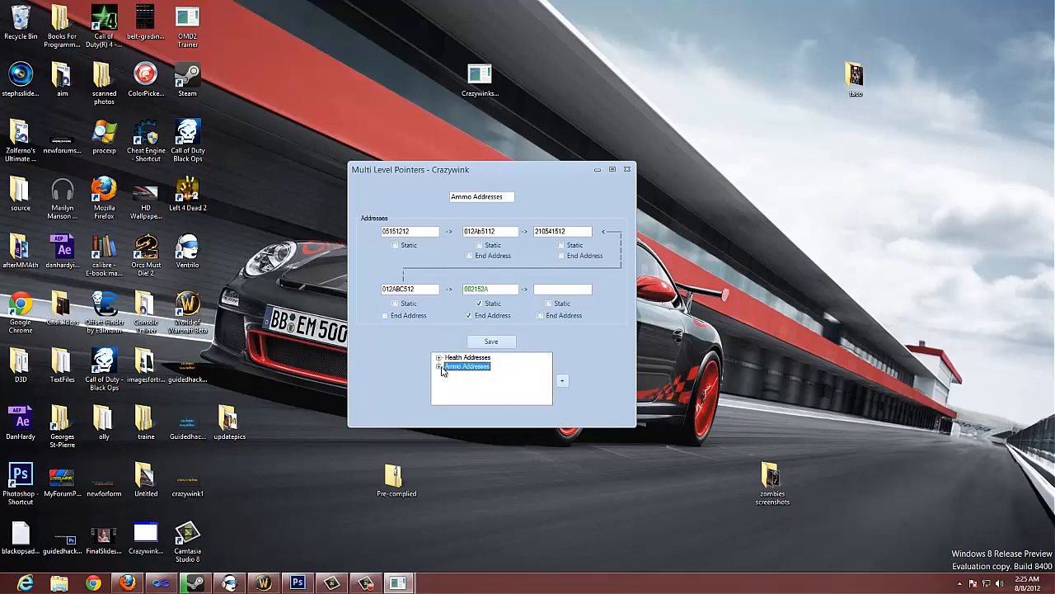
{"action": "mouse_move", "coordinate": [452, 386]}
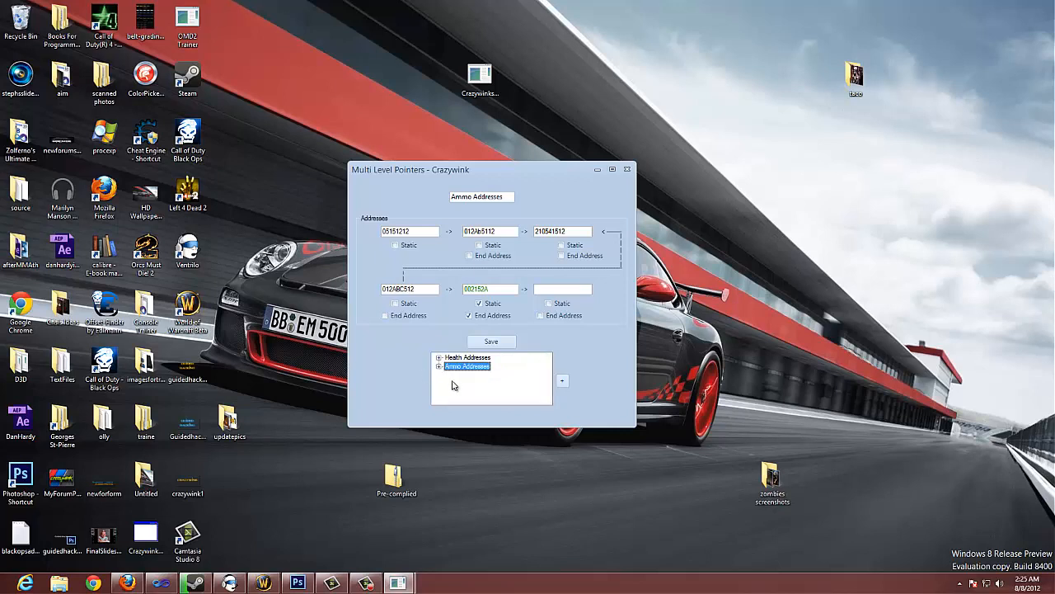
{"action": "mouse_move", "coordinate": [383, 389]}
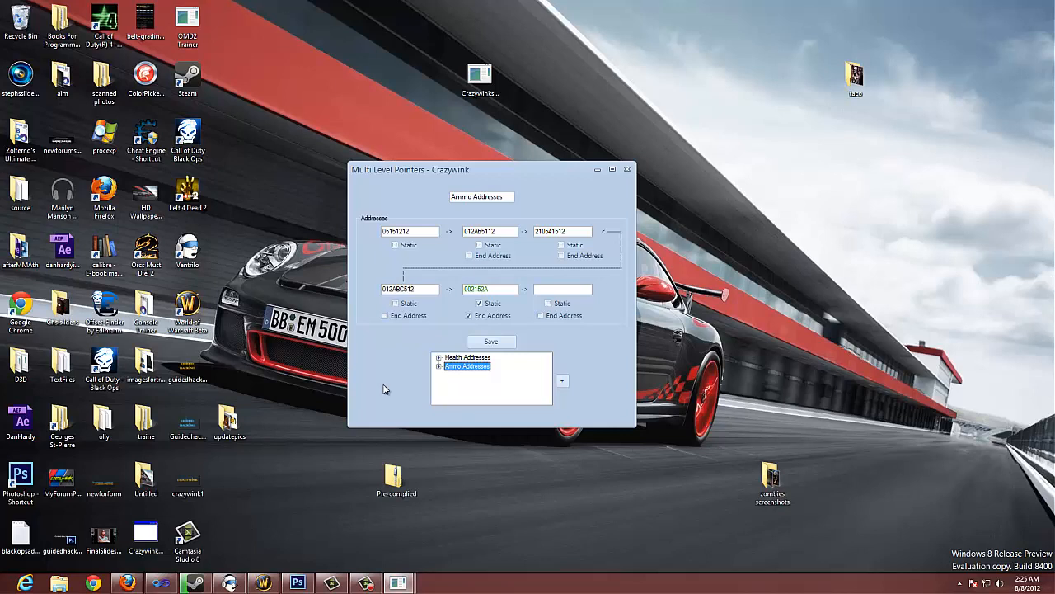
{"action": "left_click", "coordinate": [468, 357]}
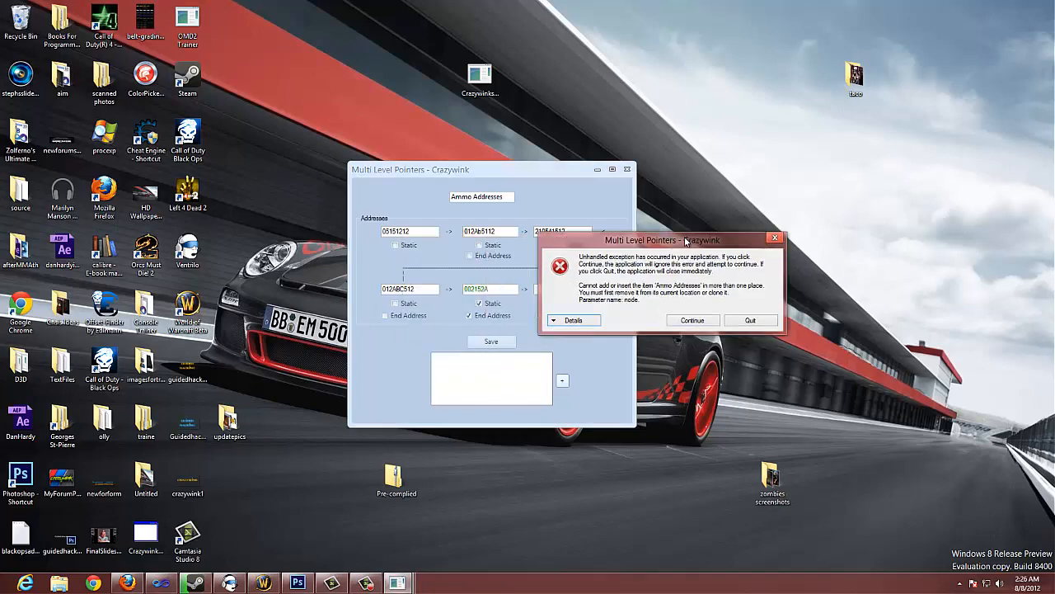
{"action": "left_click", "coordinate": [692, 320]}
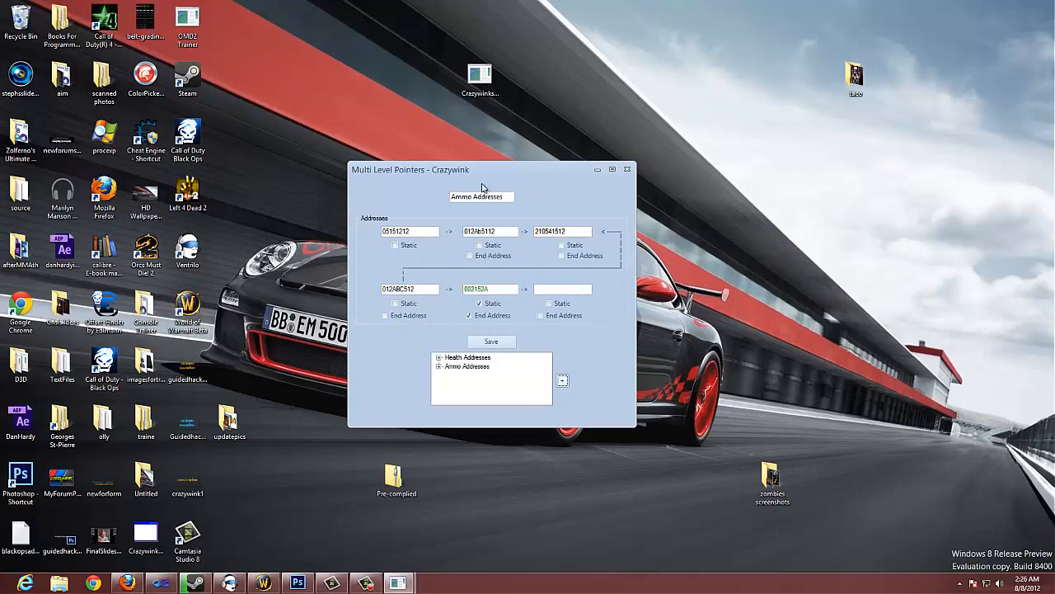
{"action": "mouse_move", "coordinate": [548, 209]}
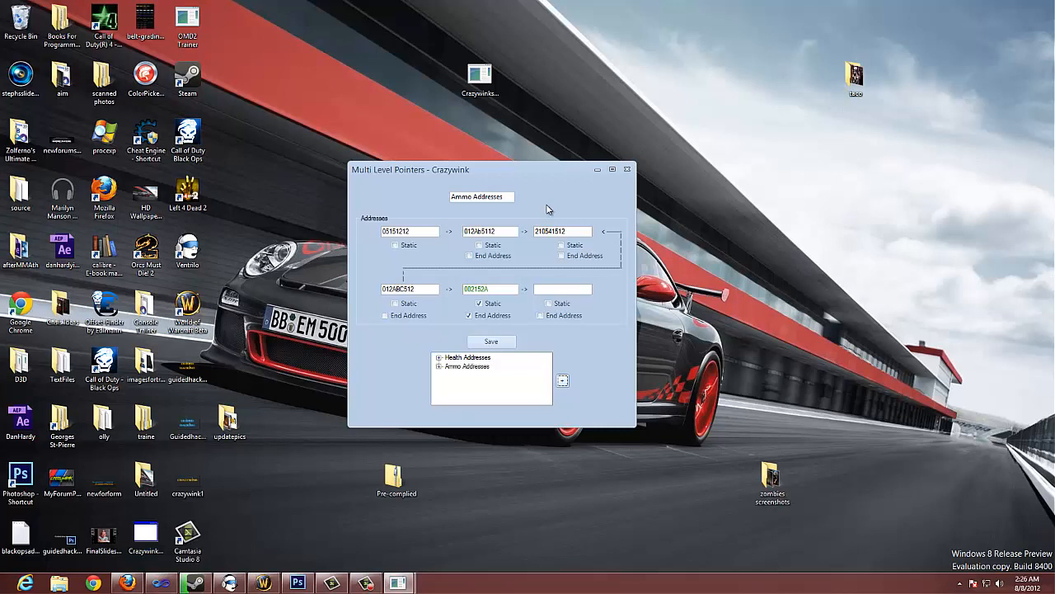
{"action": "mouse_move", "coordinate": [626, 169]}
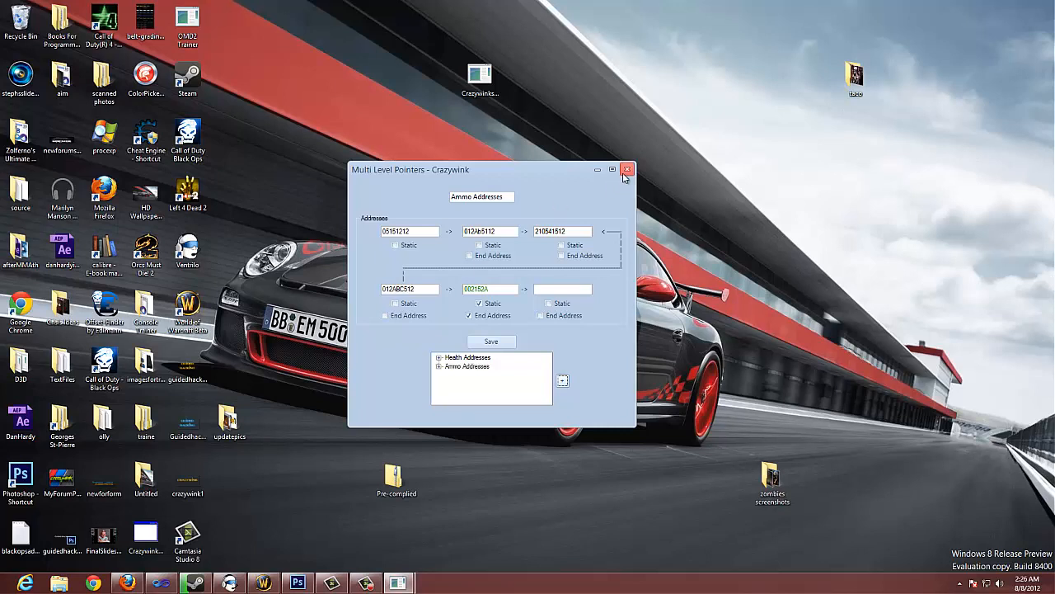